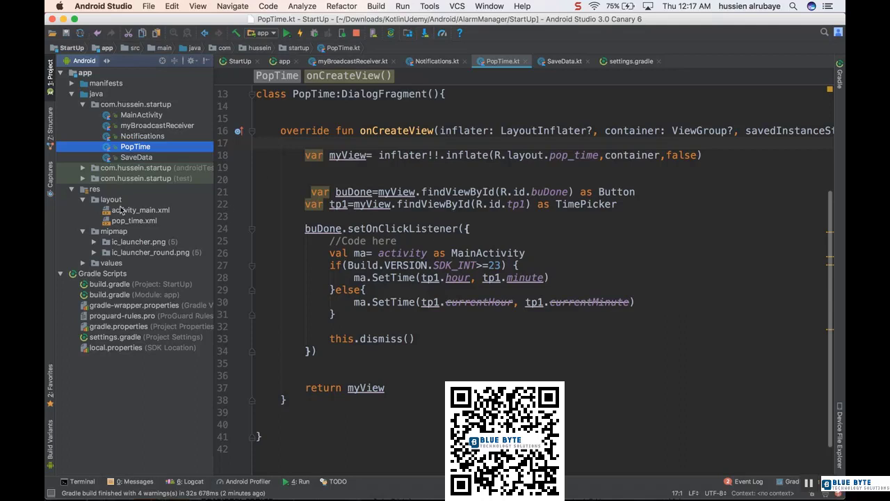
View pop_time.xml in Design mode, then go back to the PopTime.kt code
double_click(134, 219)
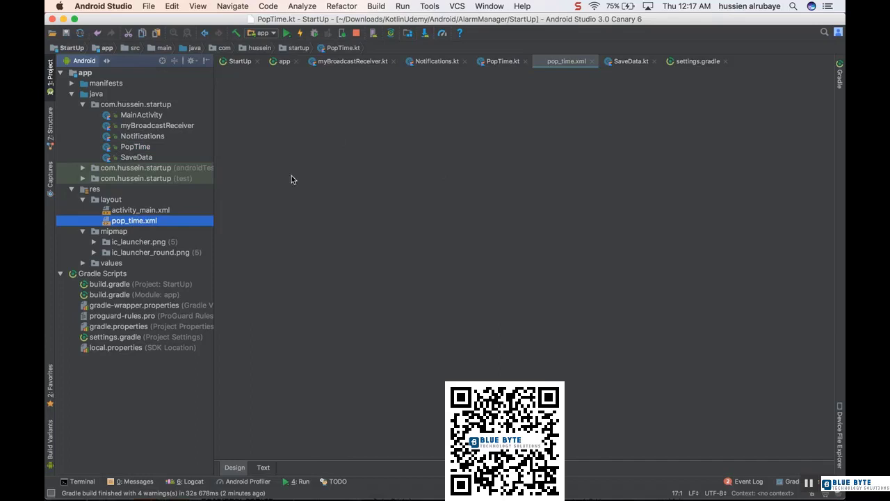
left_click(234, 467)
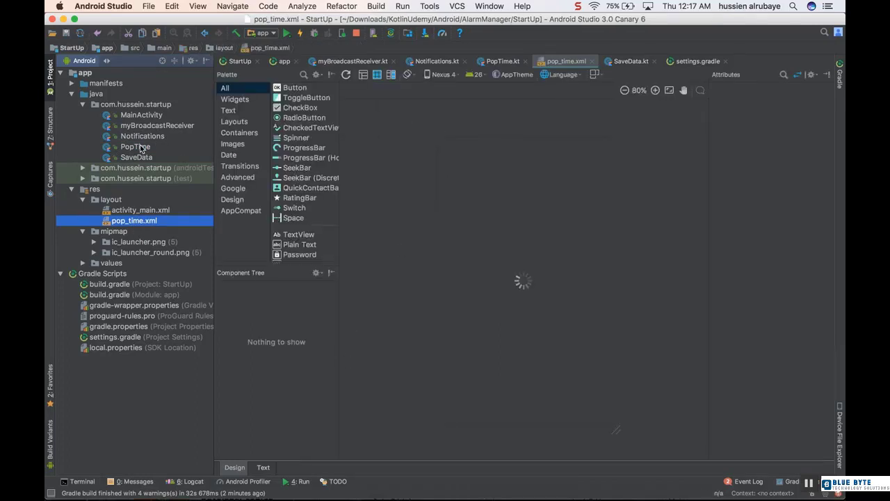
double_click(135, 146)
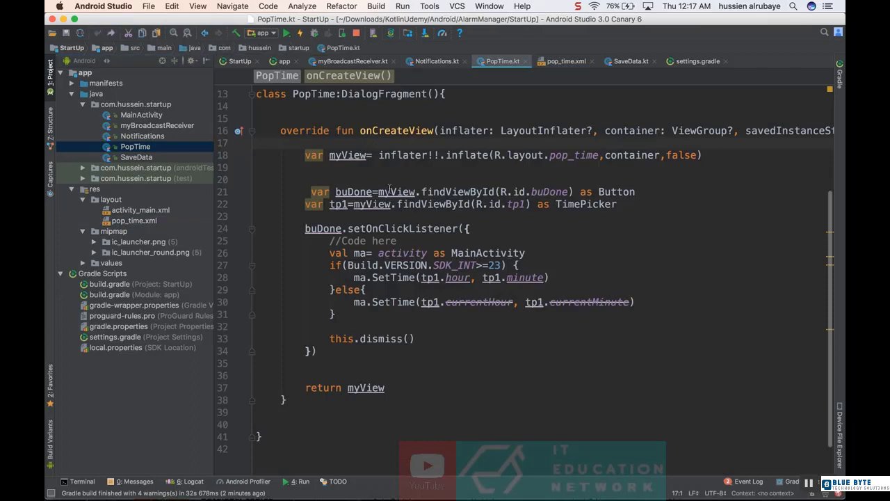
Replace findViewById(R.id.buDone) with myView.buDone, adding the kotlinx synthetic pop_time import
double_click(395, 192)
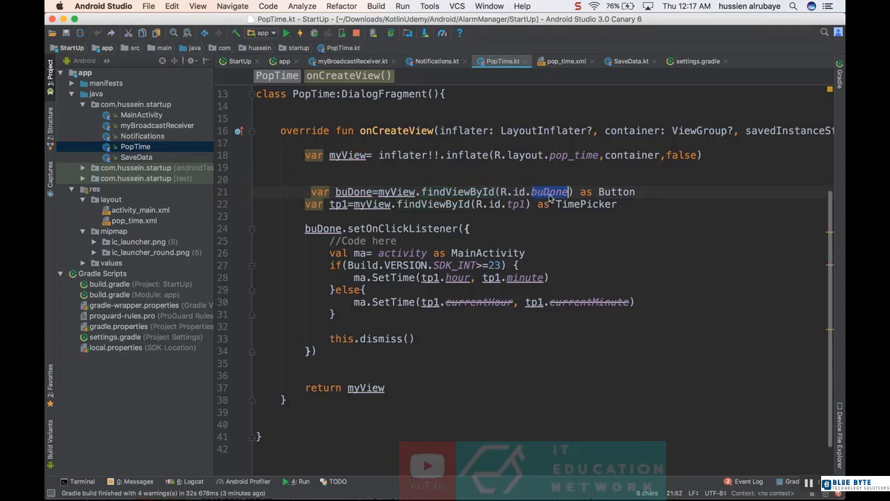
type("buDone")
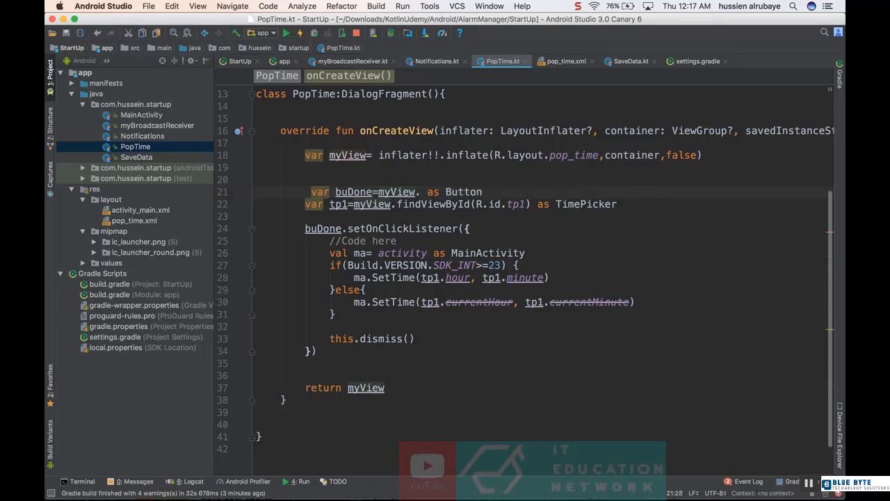
type("bu")
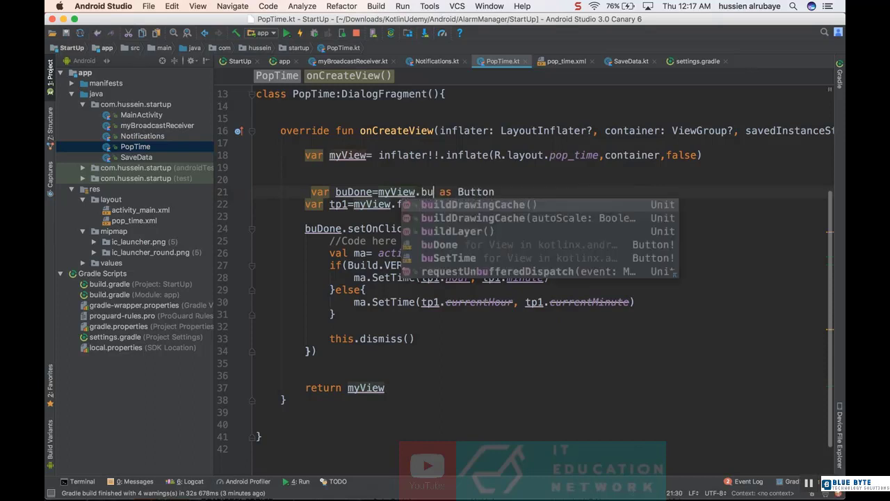
type("Done")
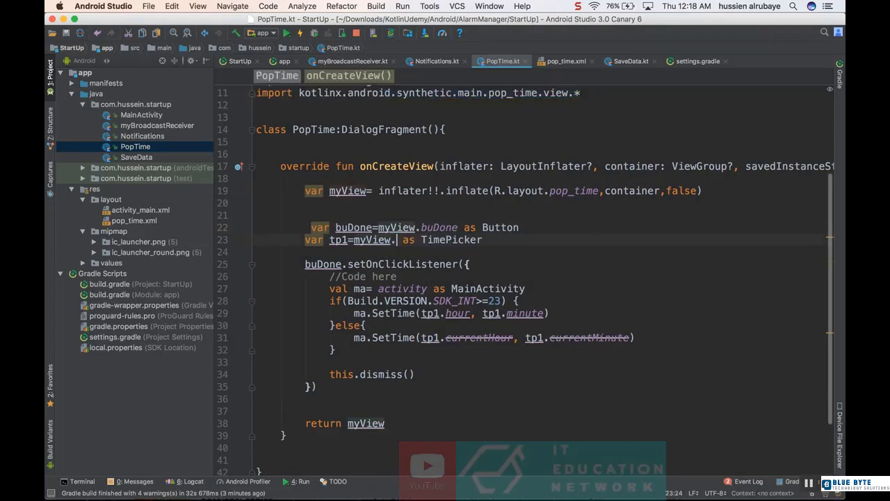
Replace the tp1 findViewById lookup with the synthetic property myView.tp1
type("to")
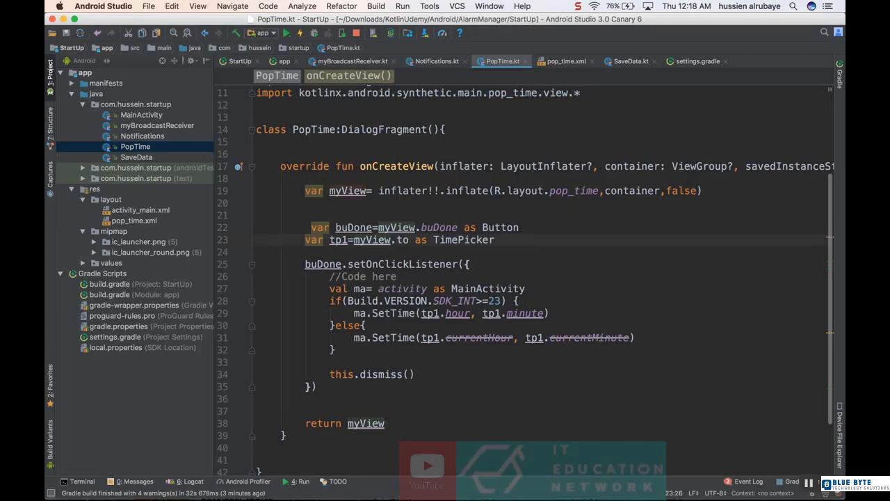
type("tp1")
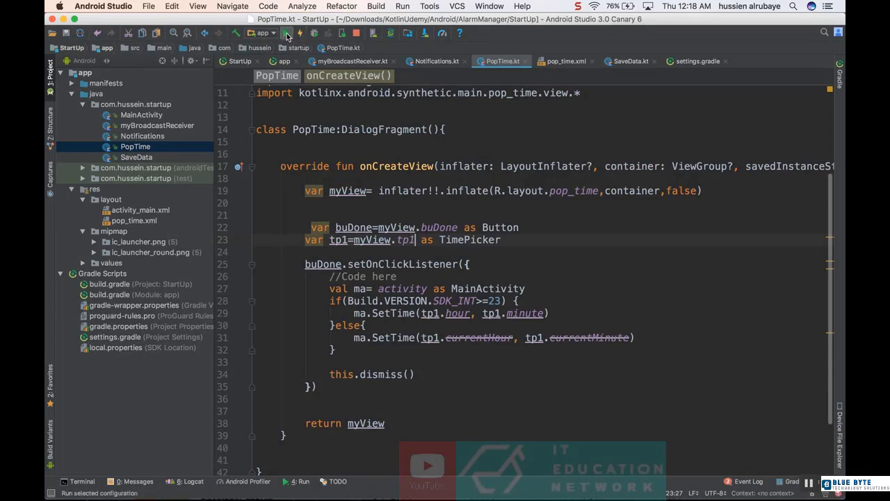
Run StartUp on the emulator, tap SET TIME to show the time picker, then Done to dismiss it
left_click(286, 34)
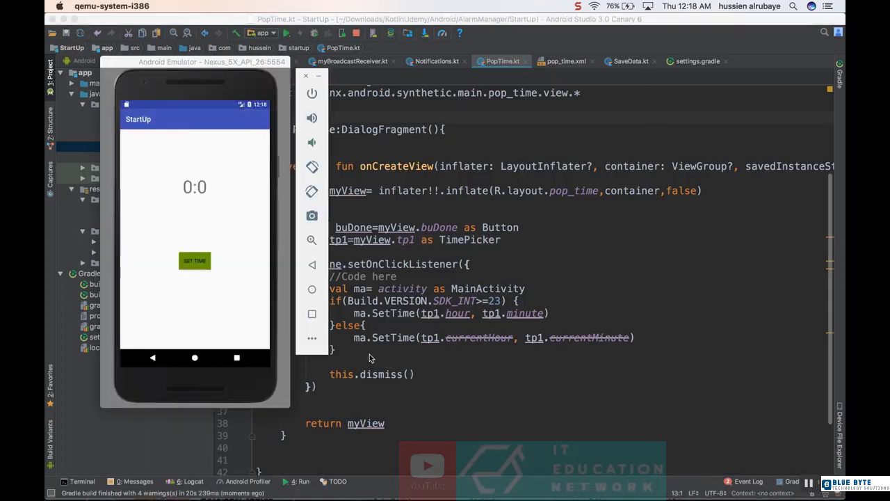
left_click(194, 262)
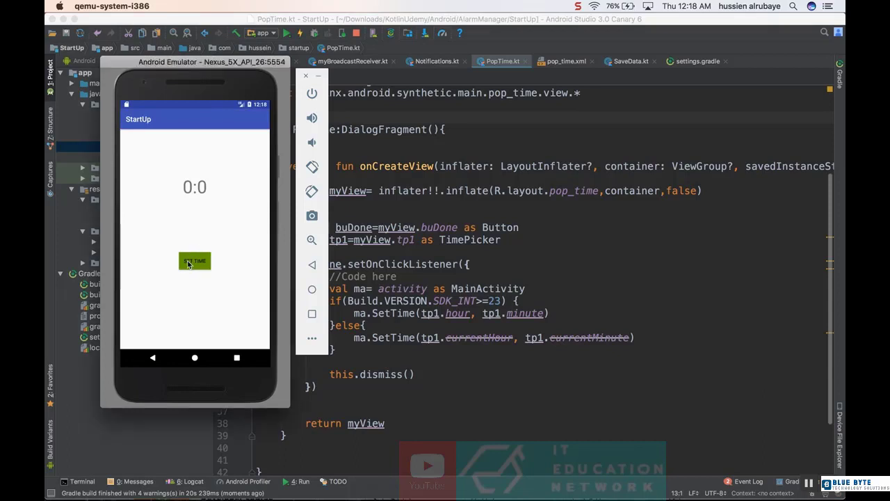
left_click(194, 261)
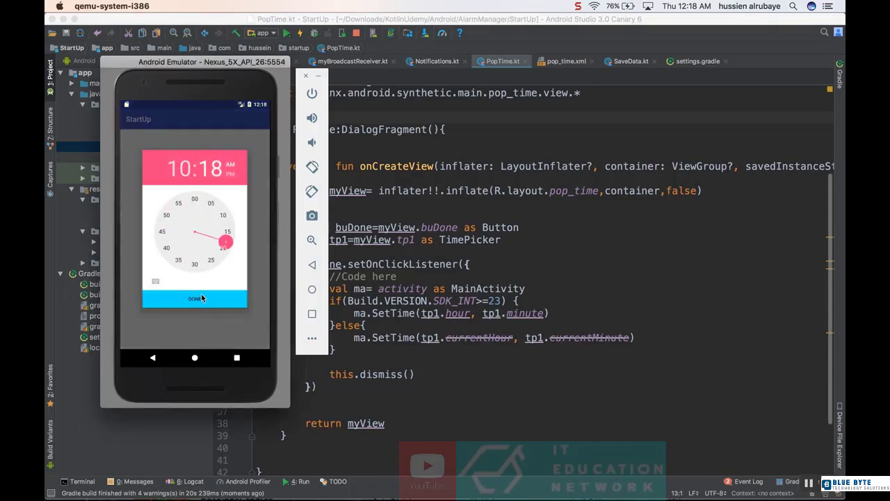
left_click(195, 298)
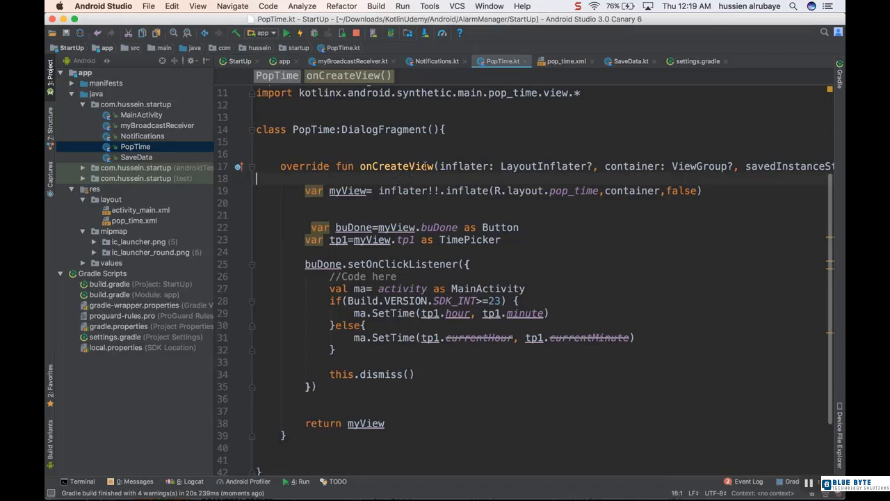
left_click(579, 6)
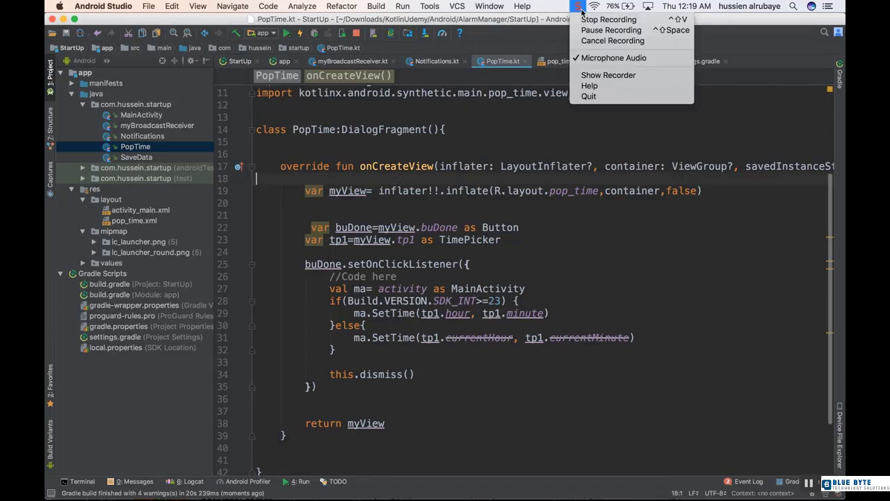